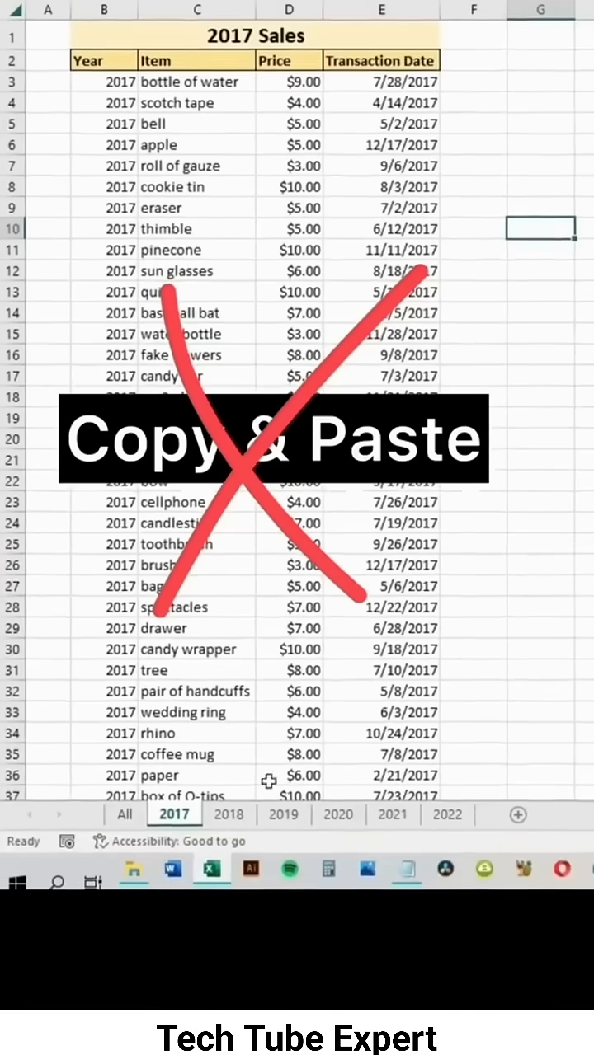
Review the yearly sales sheets before moving to the empty All Sales table
{"action": "left_click", "coordinate": [393, 809]}
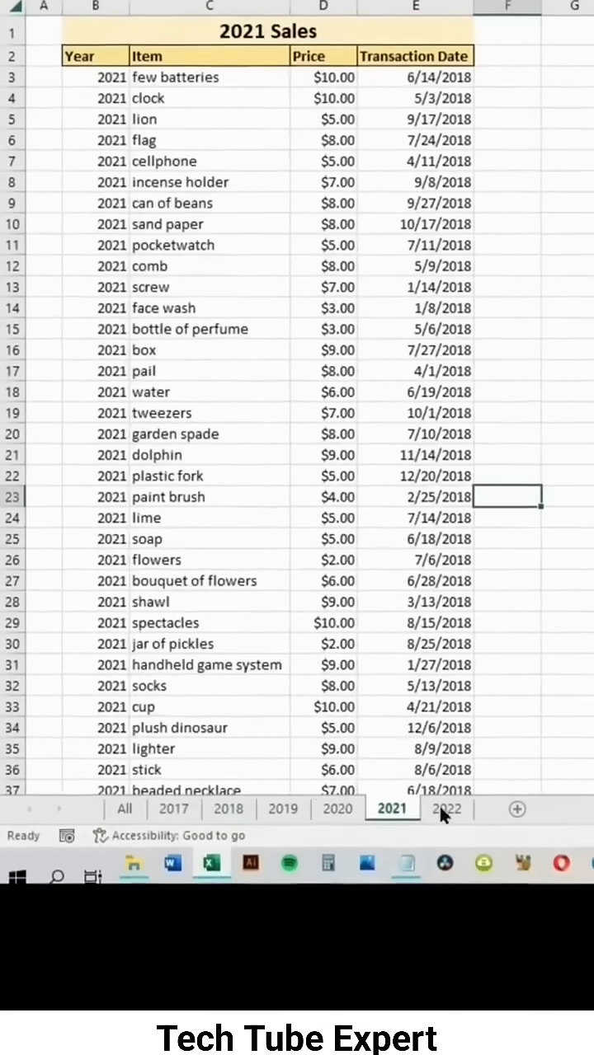
{"action": "left_click", "coordinate": [124, 808]}
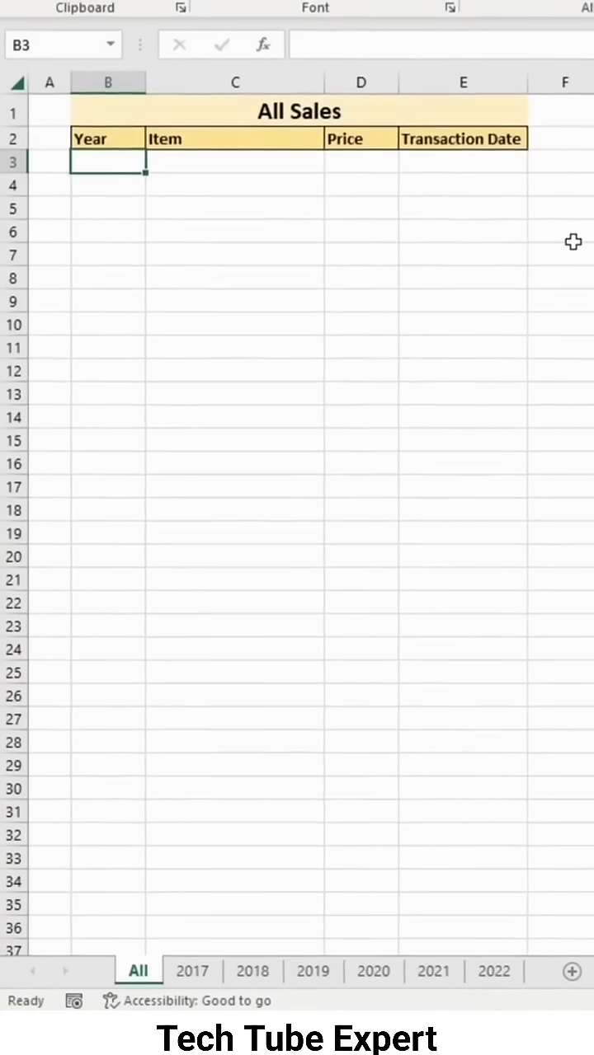
Enter =VSTACK( in B3 referencing B3:E100 across the 2017–2022 sheets
{"action": "type", "text": "=VSTACK('2017'!"}
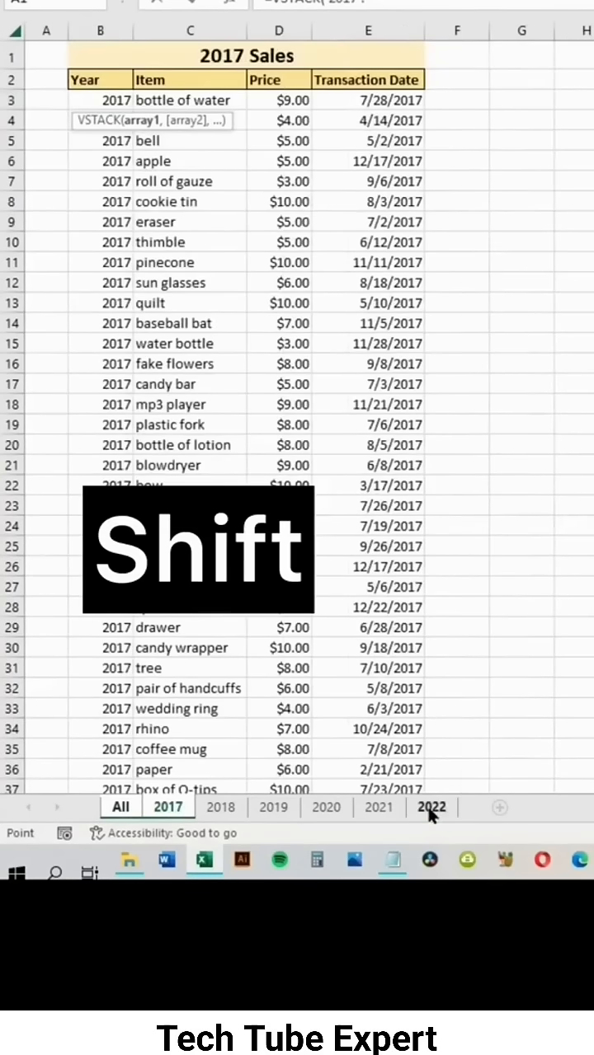
{"action": "left_click", "coordinate": [428, 808]}
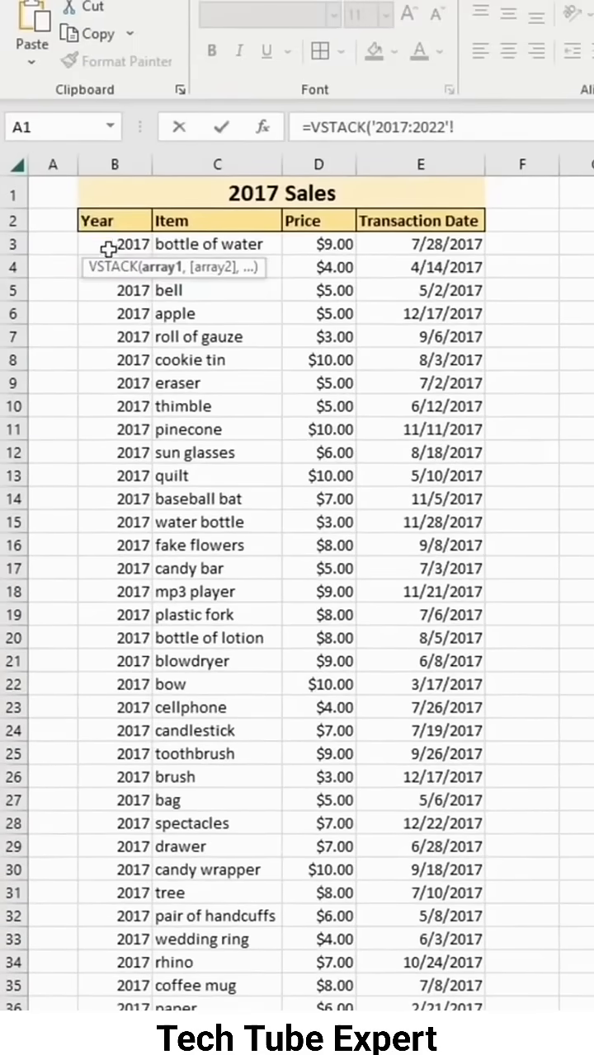
{"action": "left_click", "coordinate": [114, 245]}
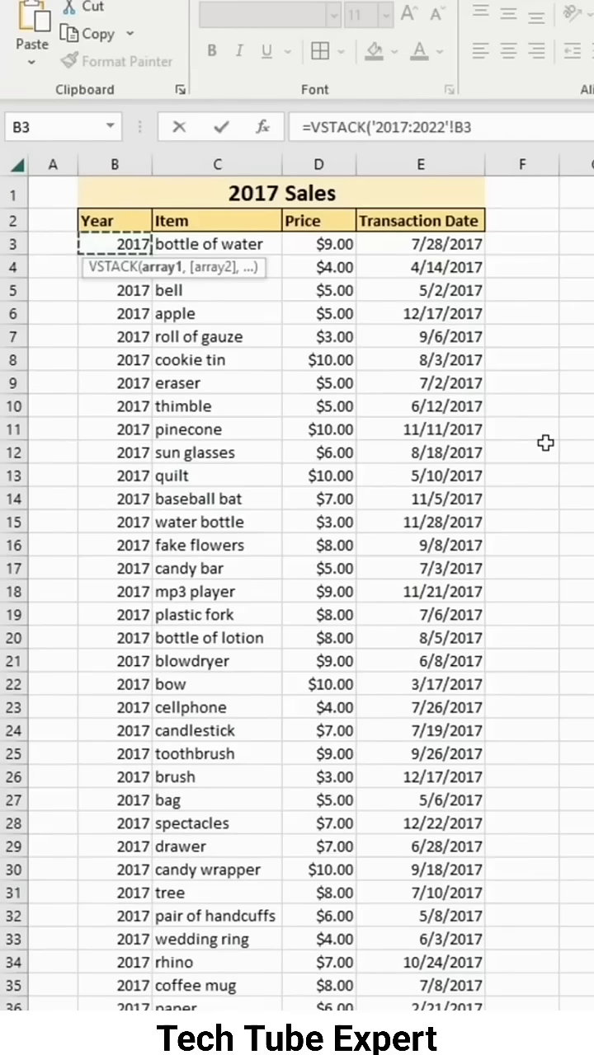
{"action": "key", "text": "ctrl+shift+right"}
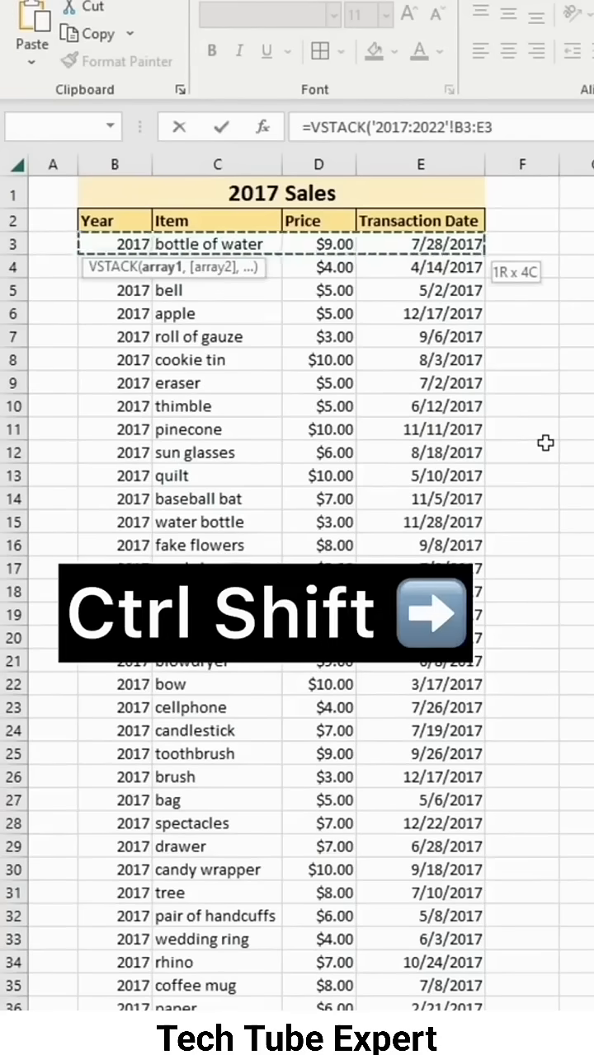
{"action": "key", "text": "ctrl+shift+down"}
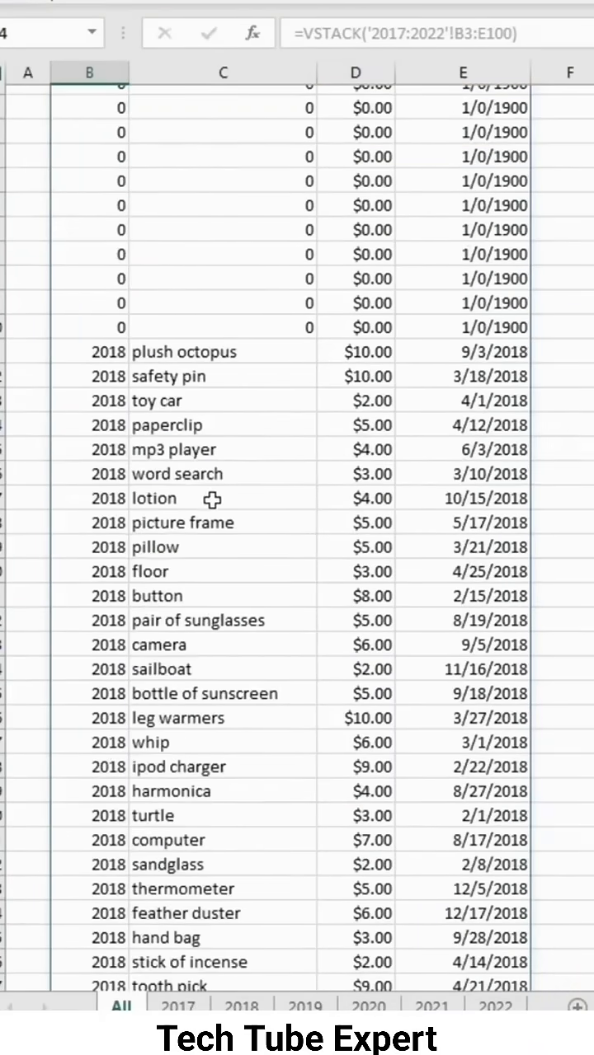
{"action": "scroll", "scroll_direction": "down", "scroll_amount": 3}
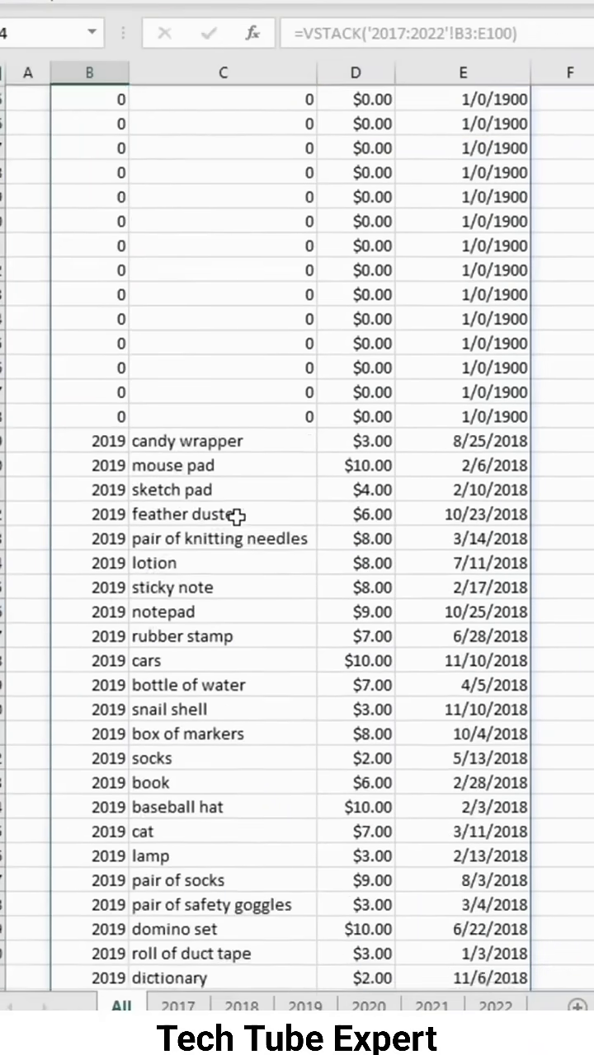
{"action": "scroll", "scroll_direction": "down", "scroll_amount": 3}
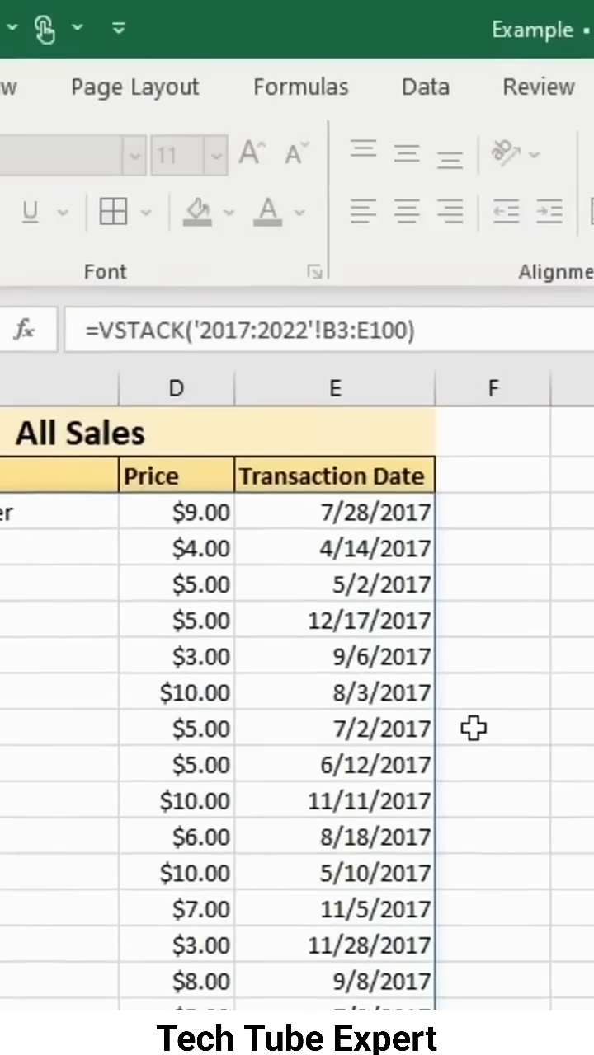
Wrap VSTACK in FILTER with condition VSTACK('2017:2022'!B3:B100)<>"" to drop blank rows
{"action": "type", "text": "FILTER"}
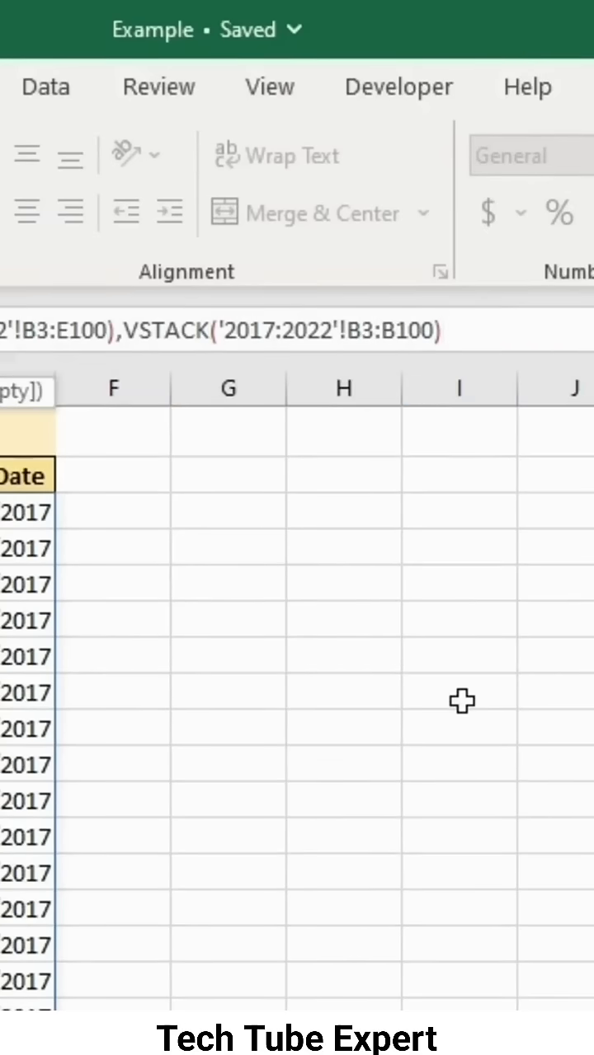
{"action": "type", "text": "<>\"\""}
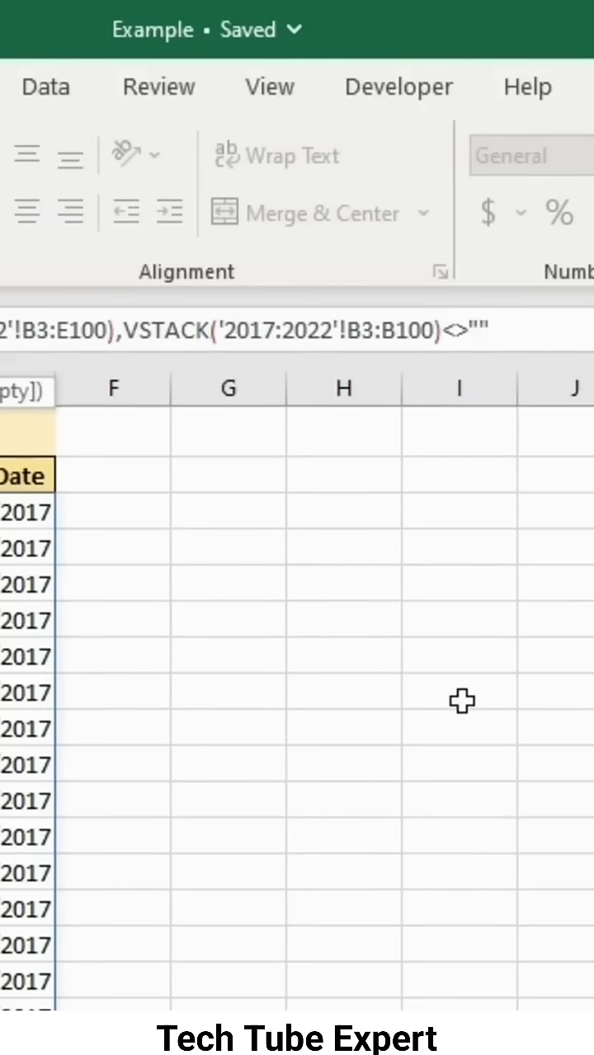